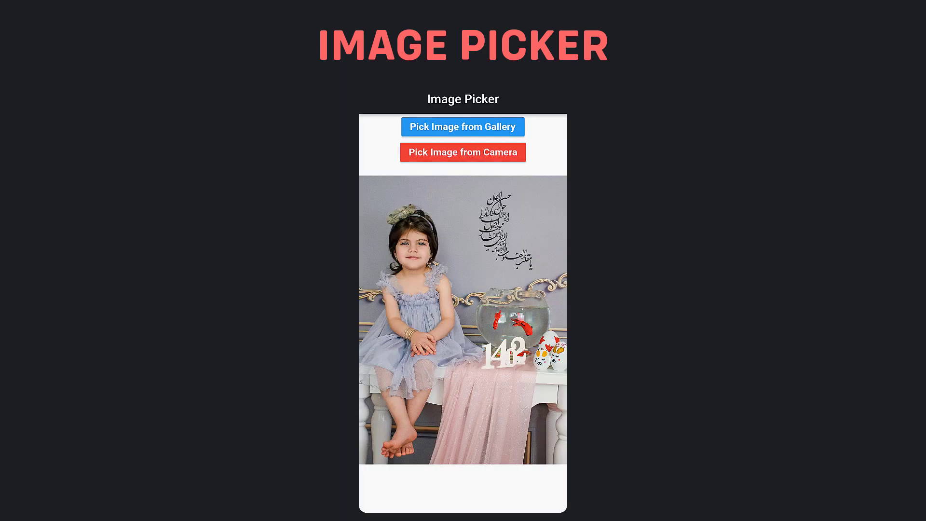
Switch from the image_picker pub.dev page to pubspec.yaml and start a new dependencies line
click(462, 152)
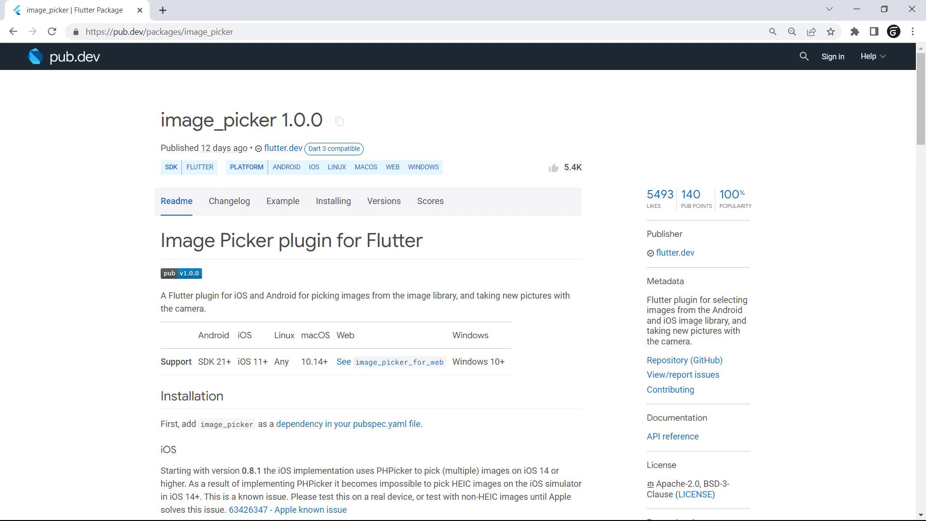
key(alt+tab)
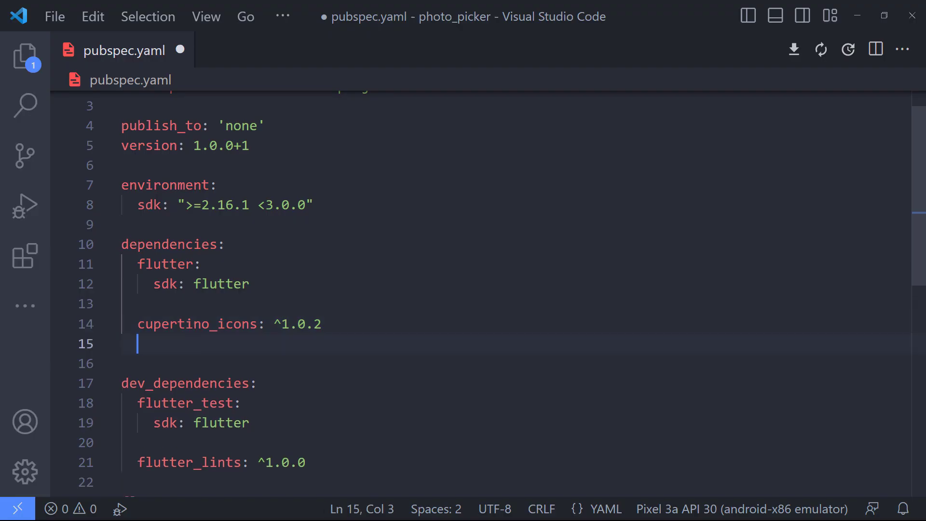
Add image_picker: ^0.8.6 under dependencies in pubspec.yaml
text(image_picker: ^0.8.6)
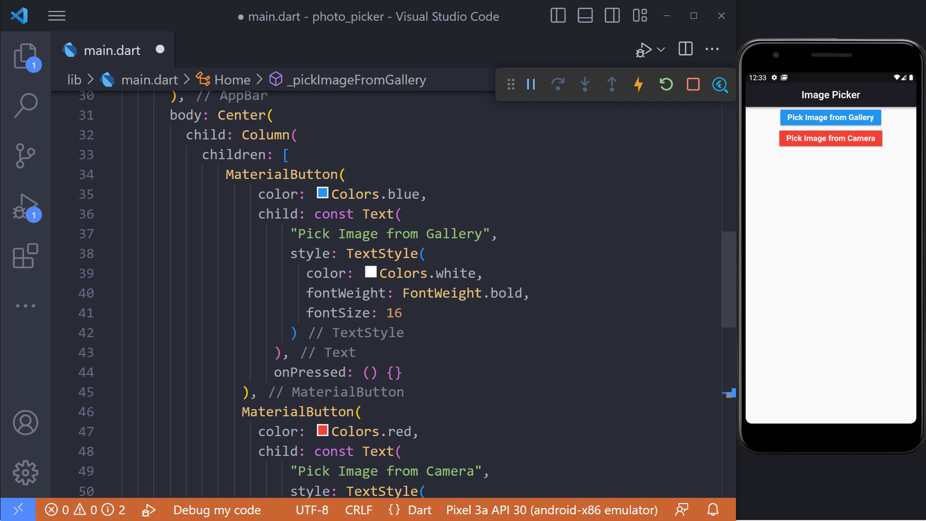
Write async _pickImageFromGallery storing await ImagePicker().pickImage(source: gallery) in final returnedImage
text(Future)
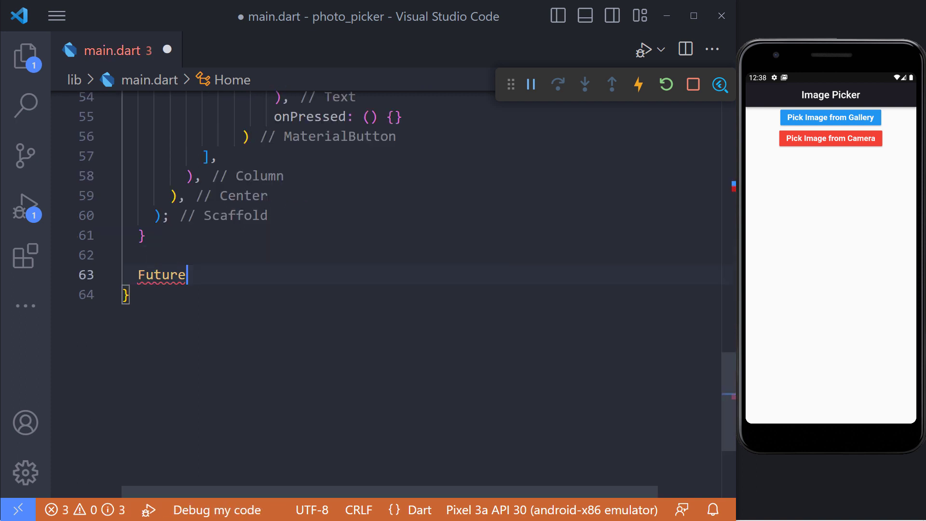
text(_pickImageFromGallery())
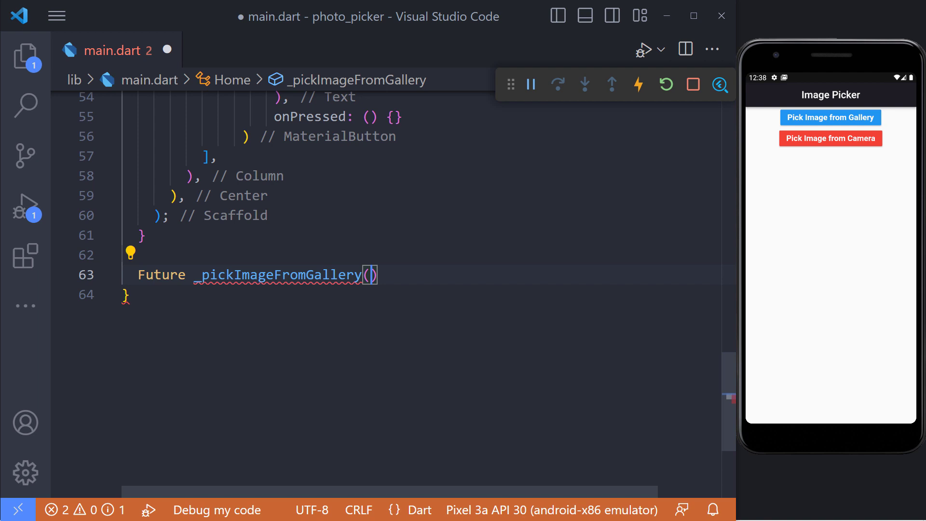
text(async {)
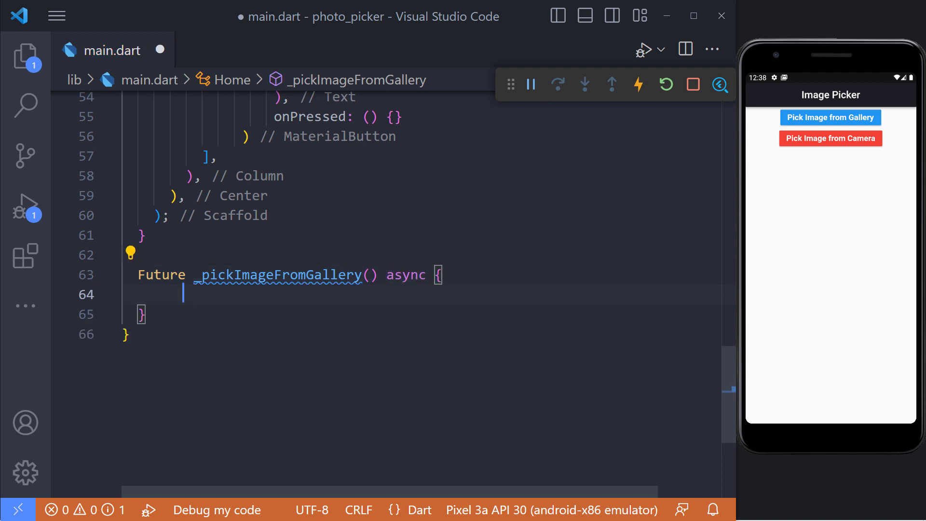
text(await)
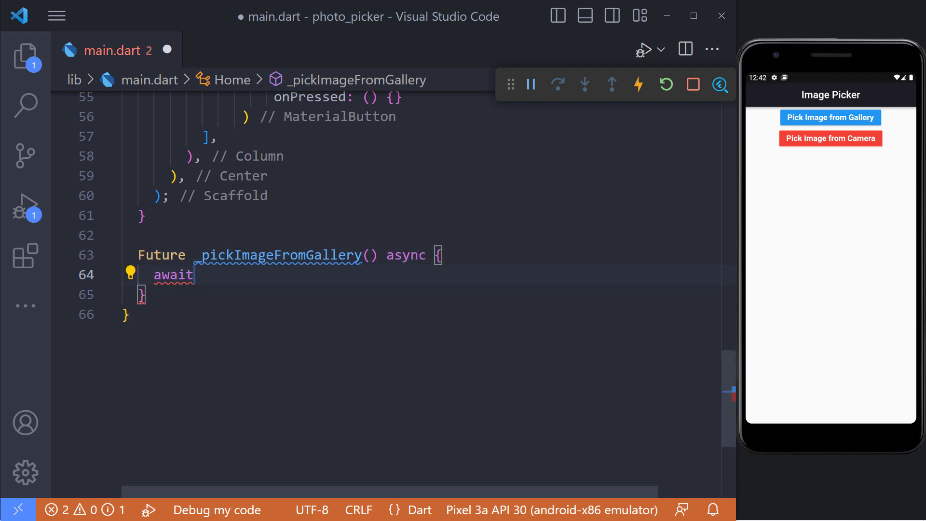
text(ImagePicker().)
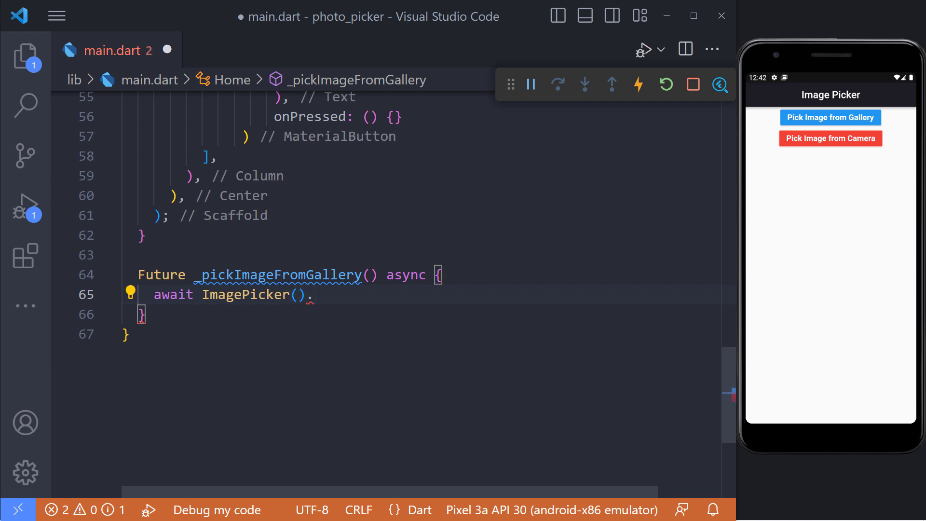
text(pickImage(source: source))
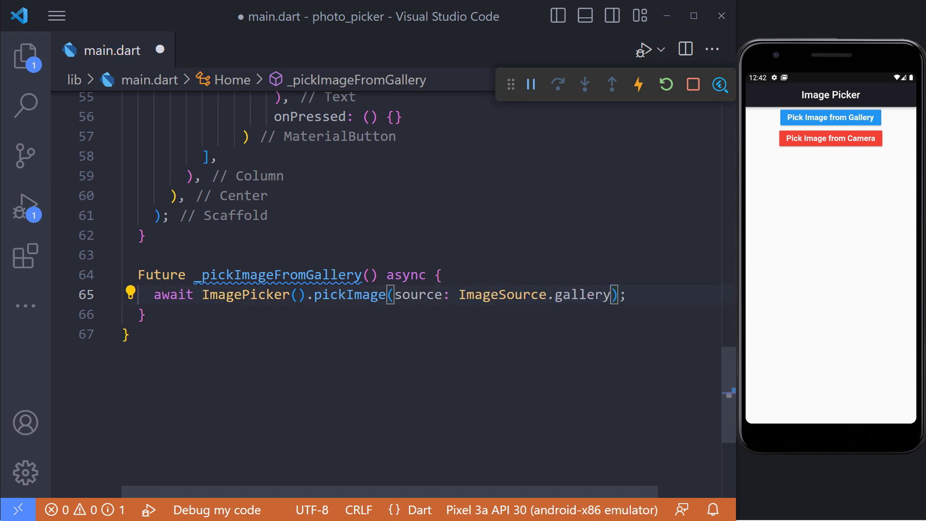
mouse_move(349, 295)
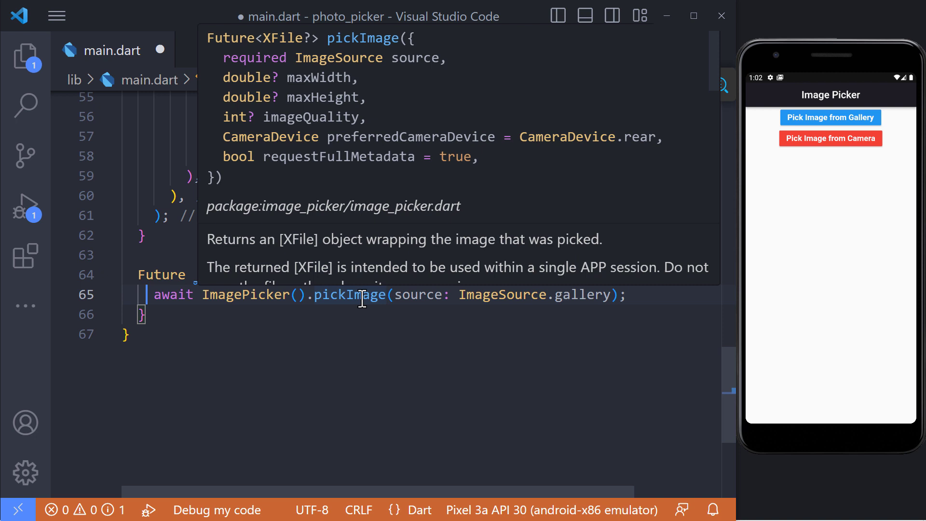
text(final)
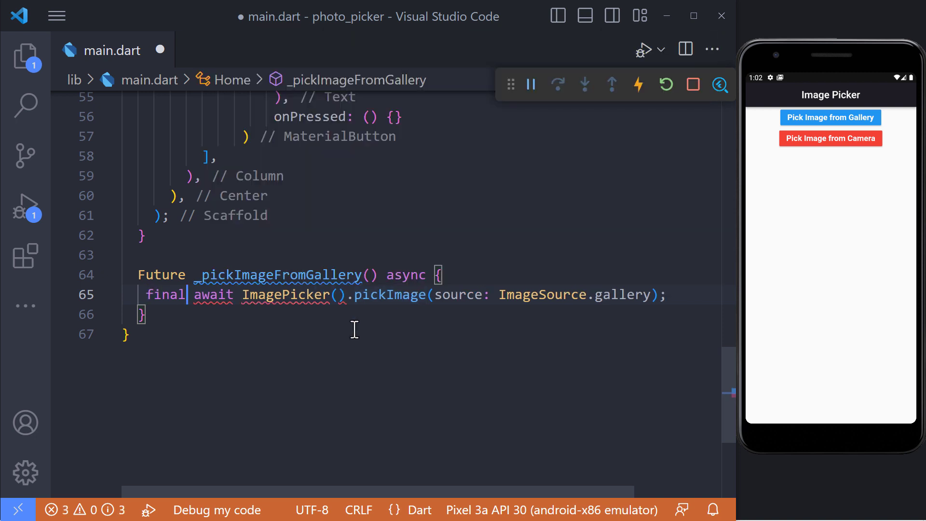
text(returnedImage =)
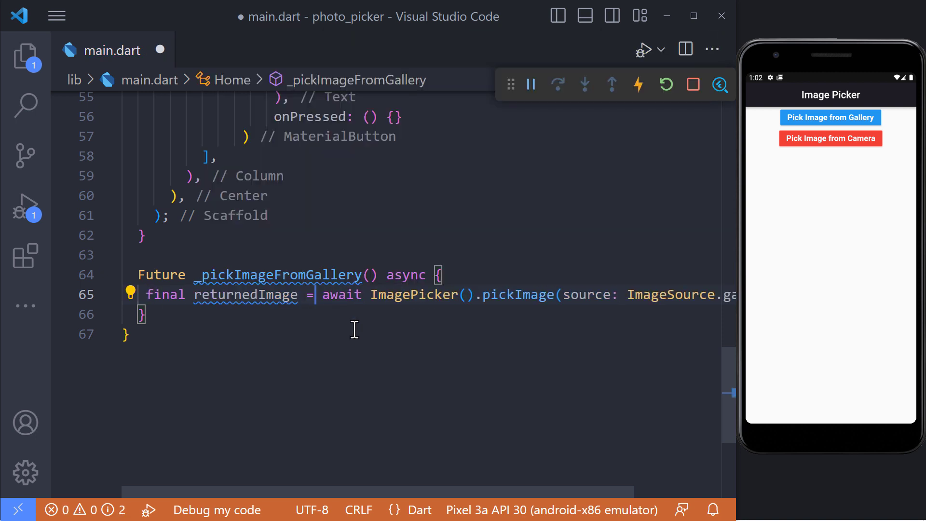
mouse_move(406, 326)
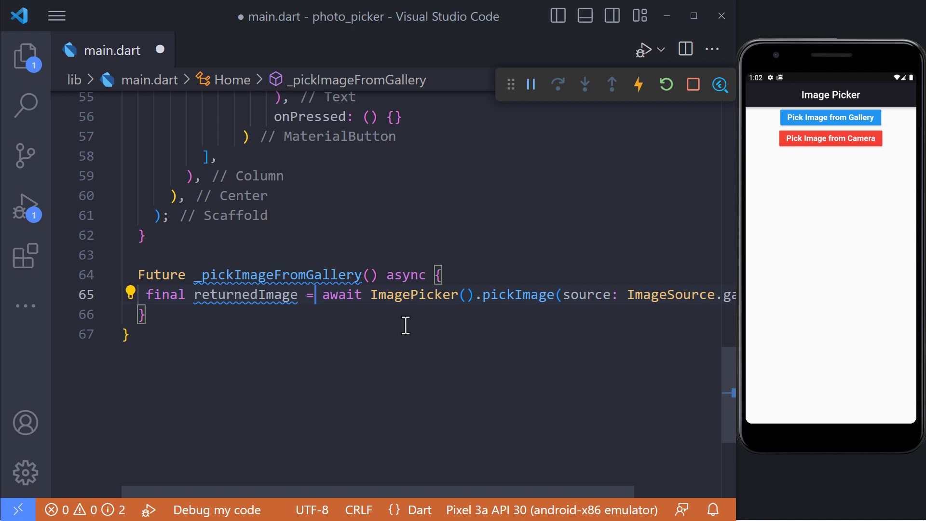
Declare File? _selectedImgae and show Image.file(_selectedImgae!) when non-null, else the placeholder text
text(File)
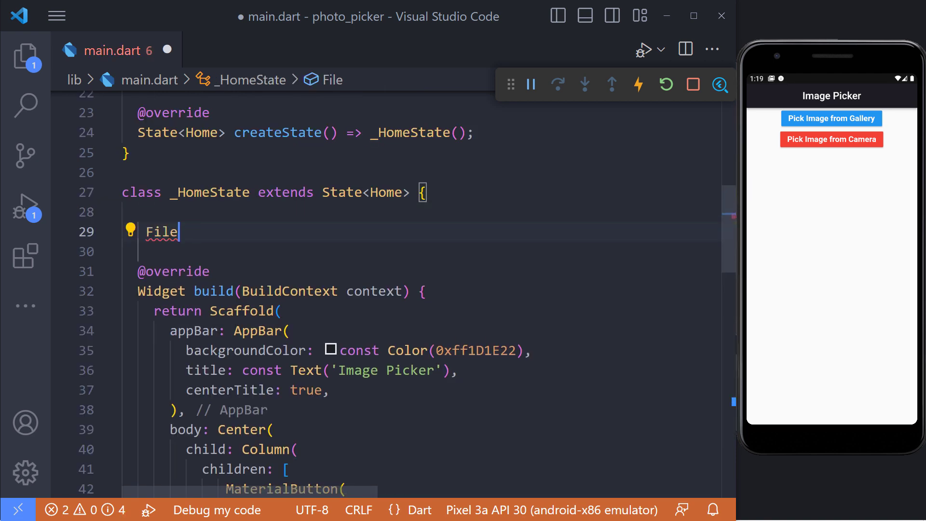
text(? _selectedImgae;)
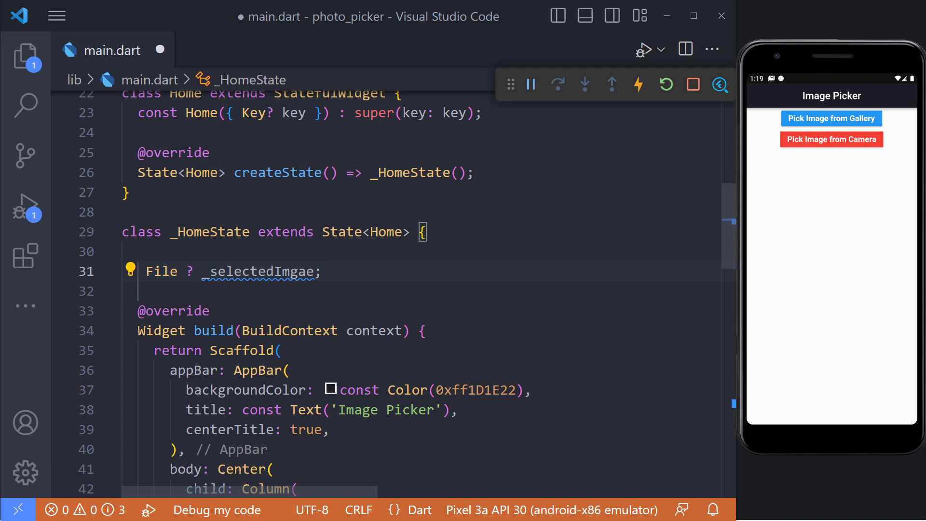
scroll(down, 3)
text(_s)
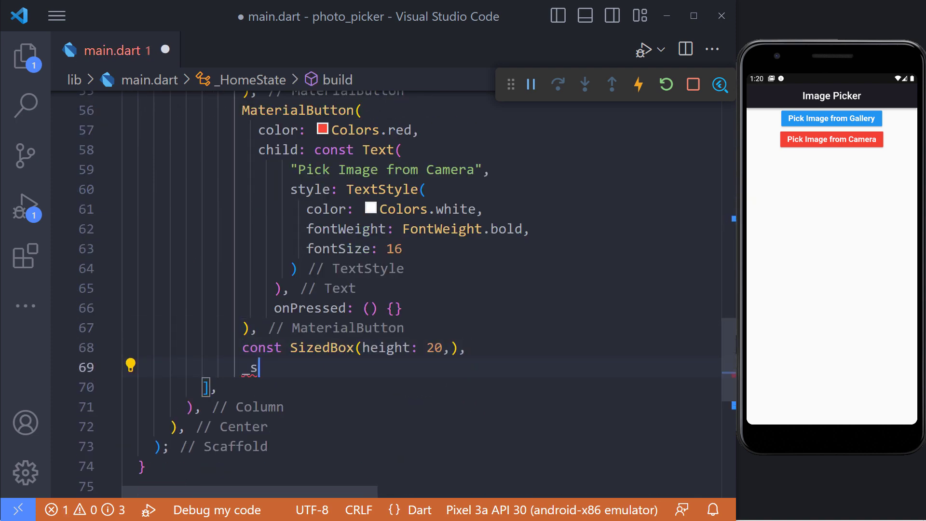
text(electedImgae != null ? Image.file(_selectedImgae!))
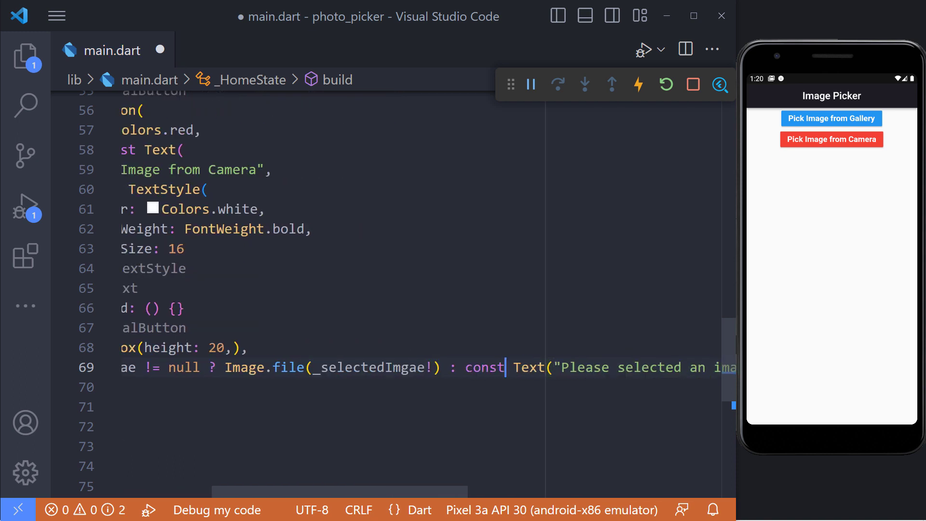
scroll(right, 3)
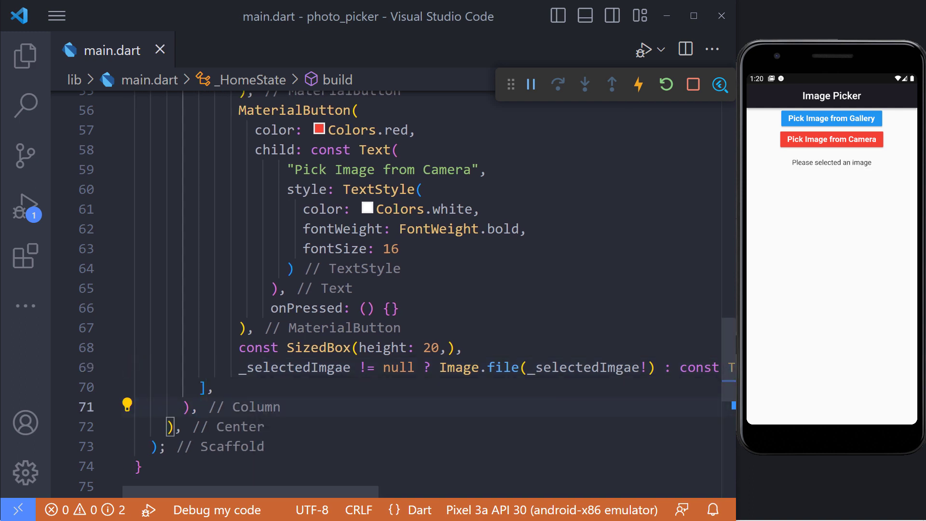
Assign File(returnedImage!.path) to _selectedImgae in setState and call _pickImageFromGallery() from the gallery button
text(_selectedImgae = r)
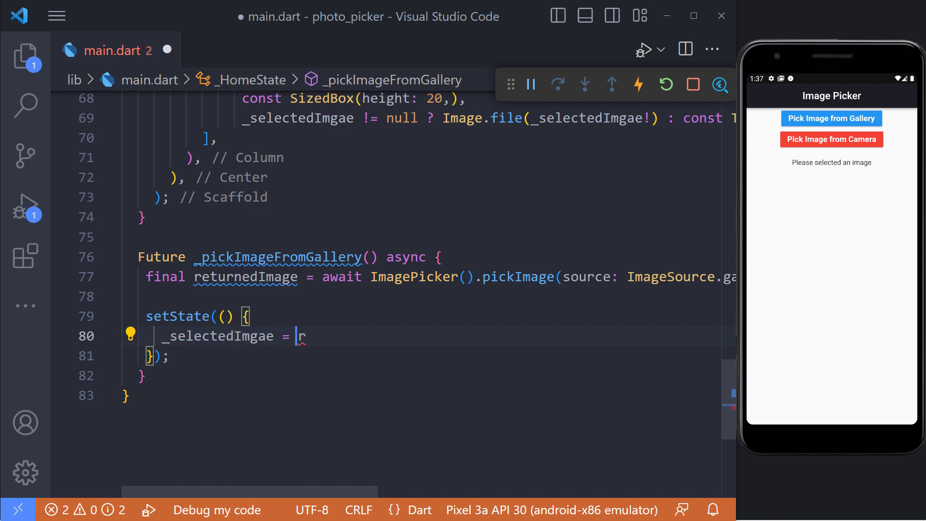
text(File(re)
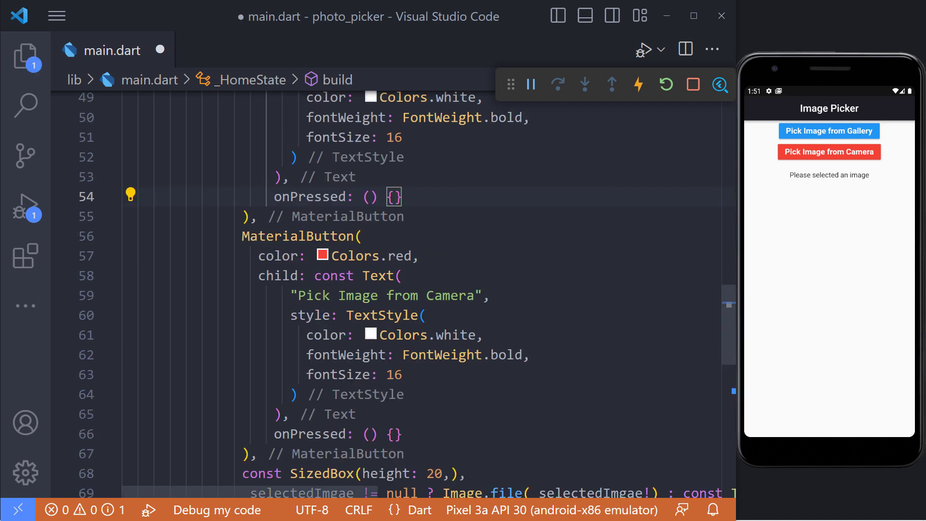
text(_pickImageFromGallery();)
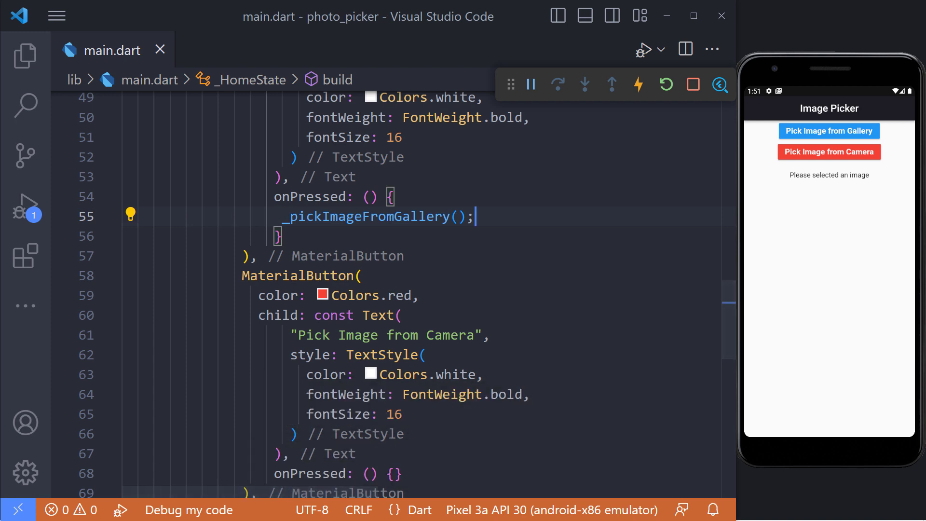
click(828, 130)
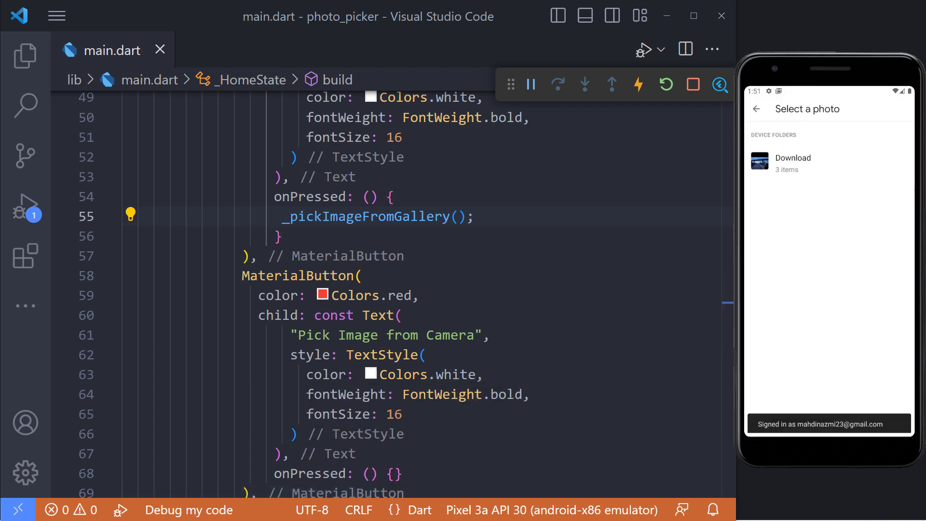
click(793, 158)
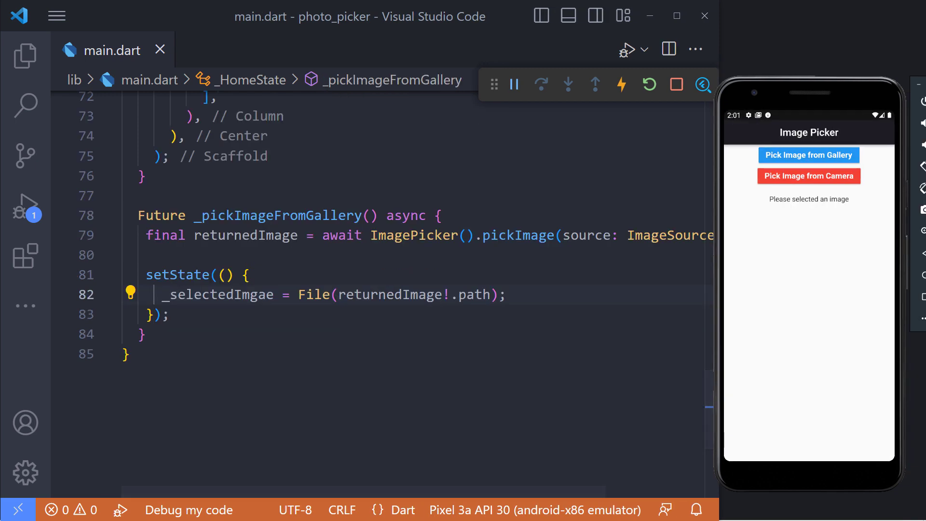
click(808, 155)
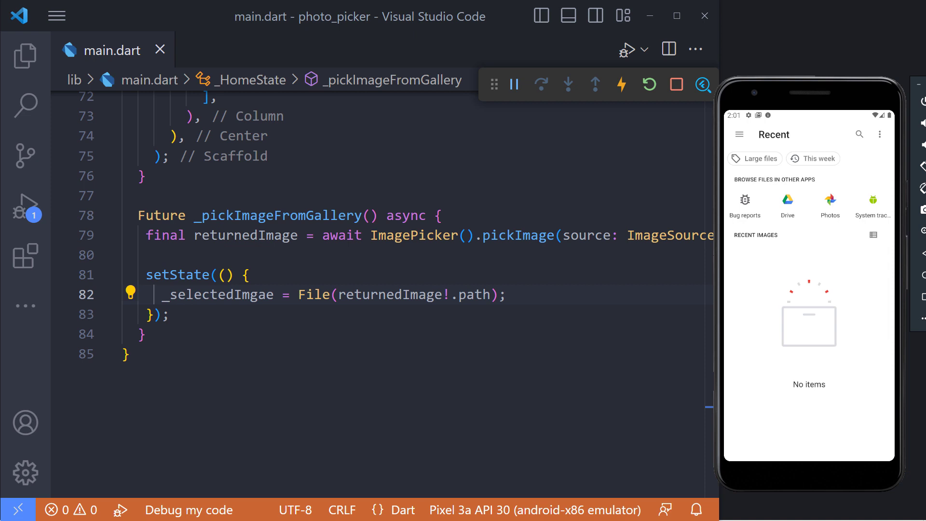
click(512, 84)
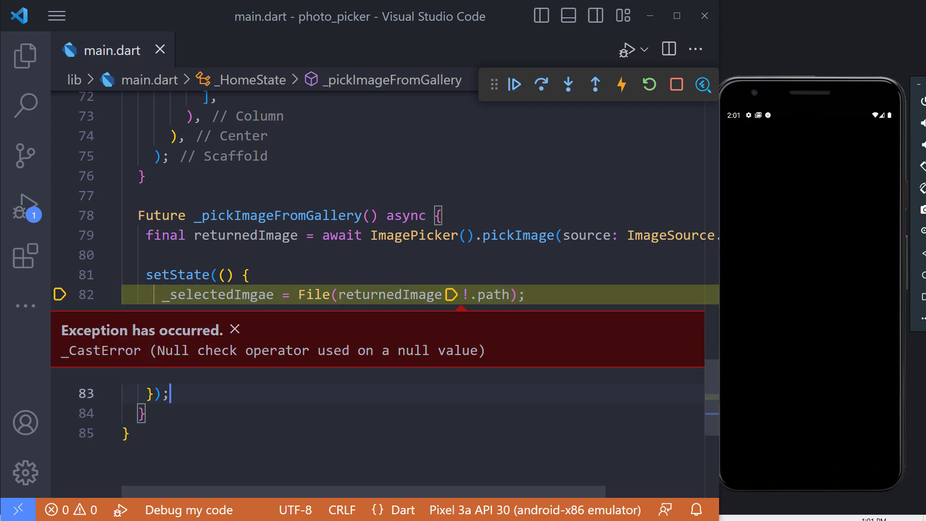
click(541, 84)
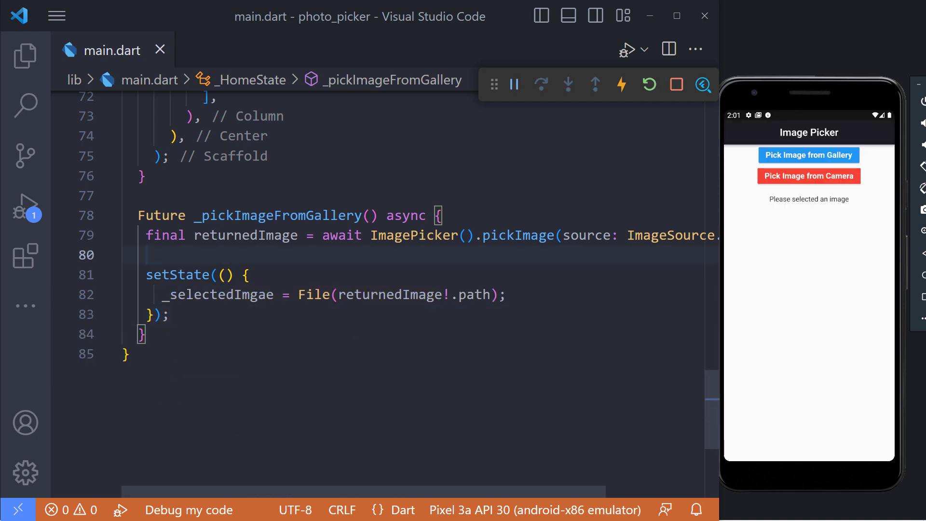
Add if(returnedImage == null) return; before setState and save main.dart
text(if(returnedImage == null) return;)
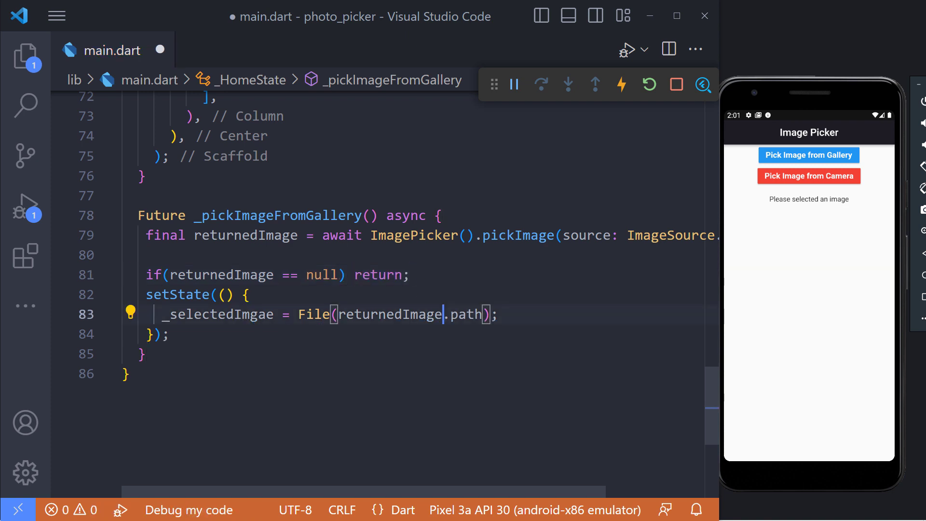
key(ctrl+s)
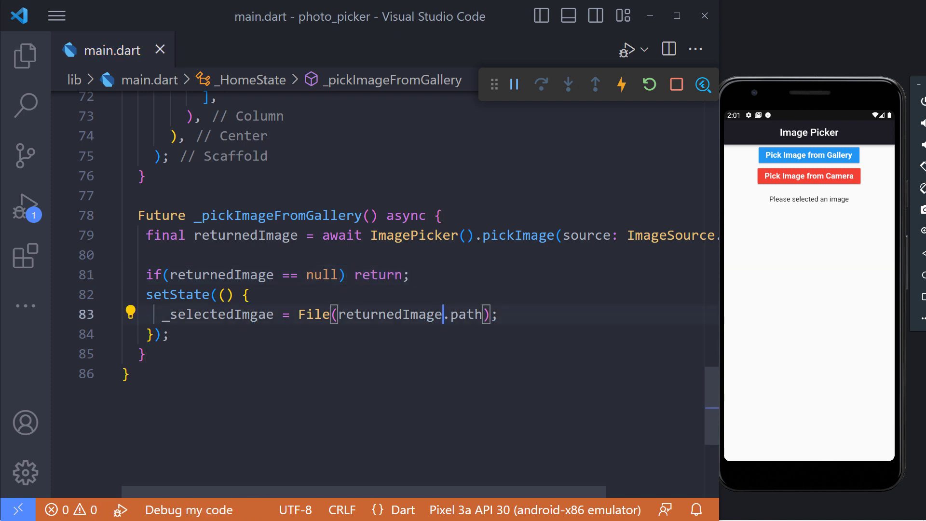
click(808, 154)
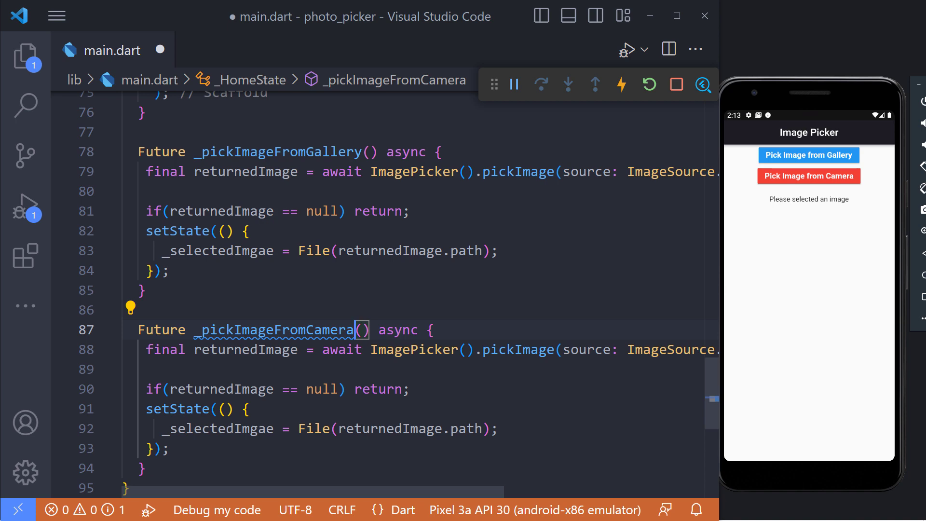
Wire _pickImageFromCamera to the camera button and dismiss the emulator's camera notice with Got It
scroll(right, 3)
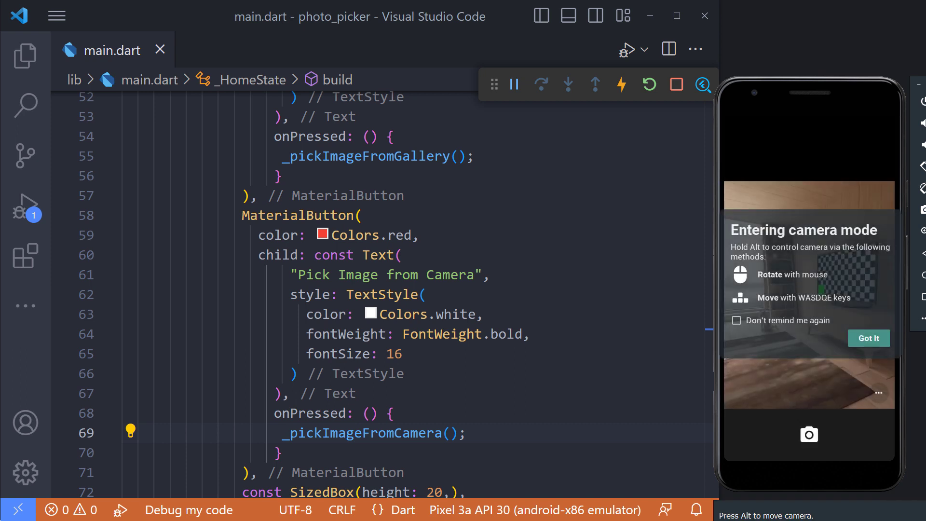
click(868, 338)
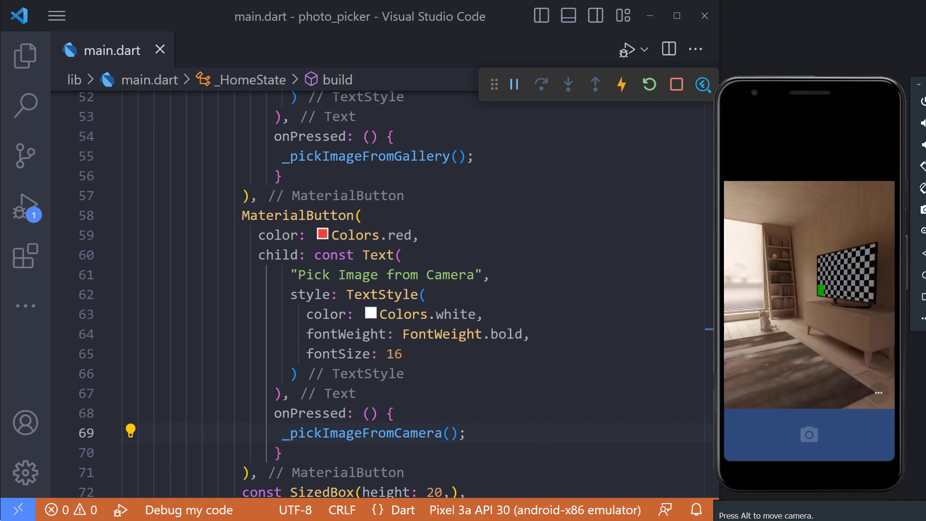